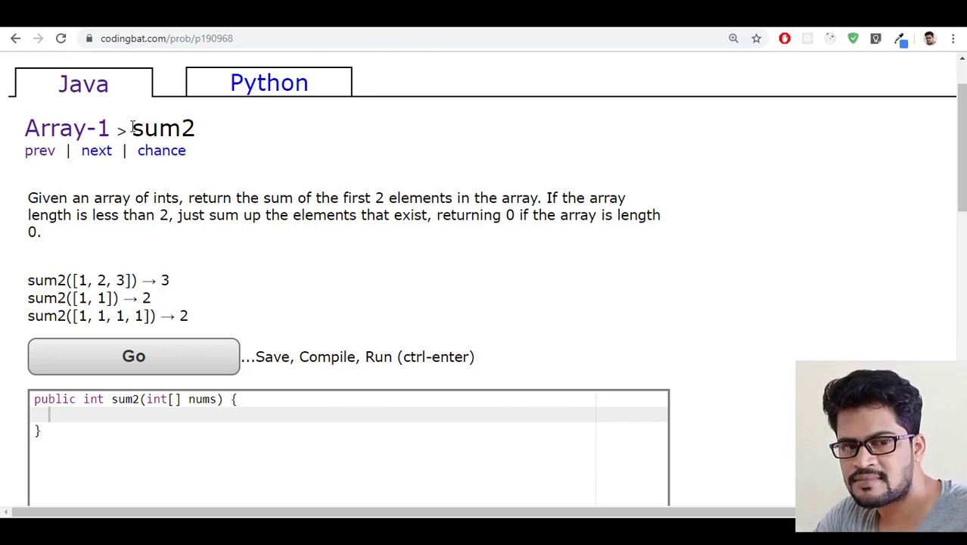
Navigate to the sum2 method in the Eclipse editor, ready to write its body.
double_click(164, 128)
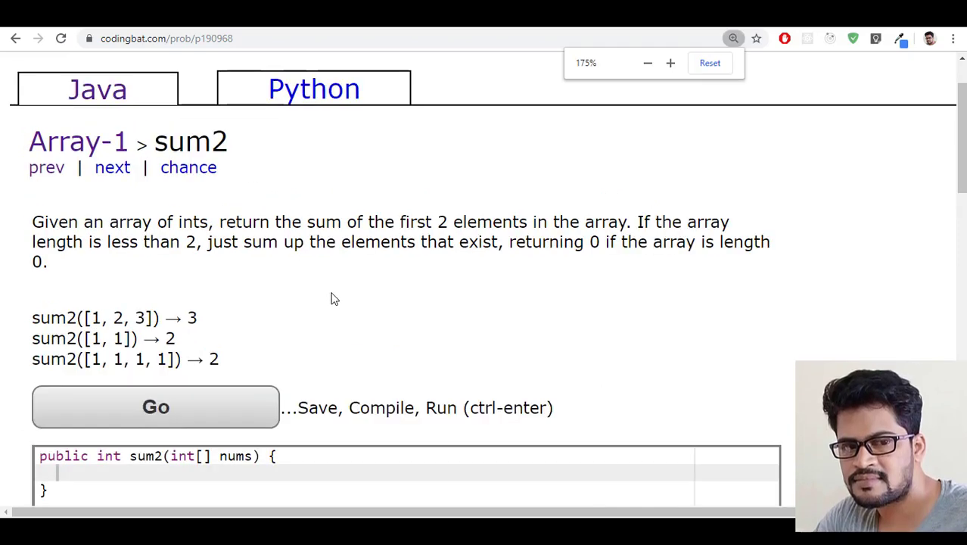
left_click(647, 64)
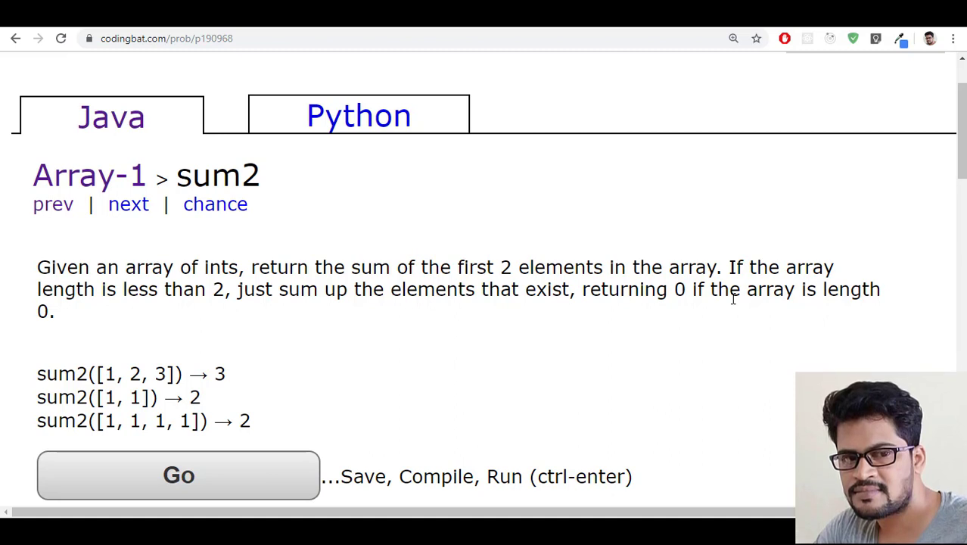
mouse_move(194, 298)
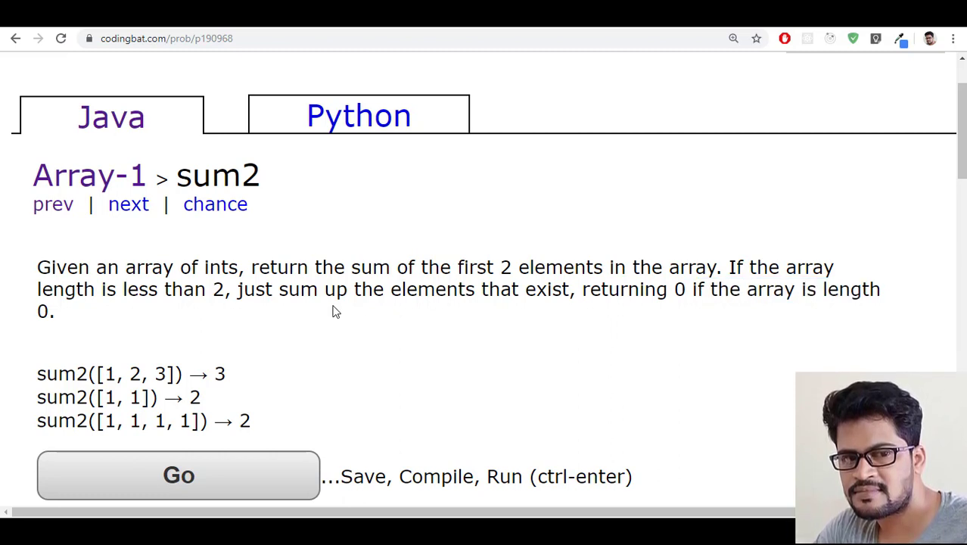
mouse_move(167, 338)
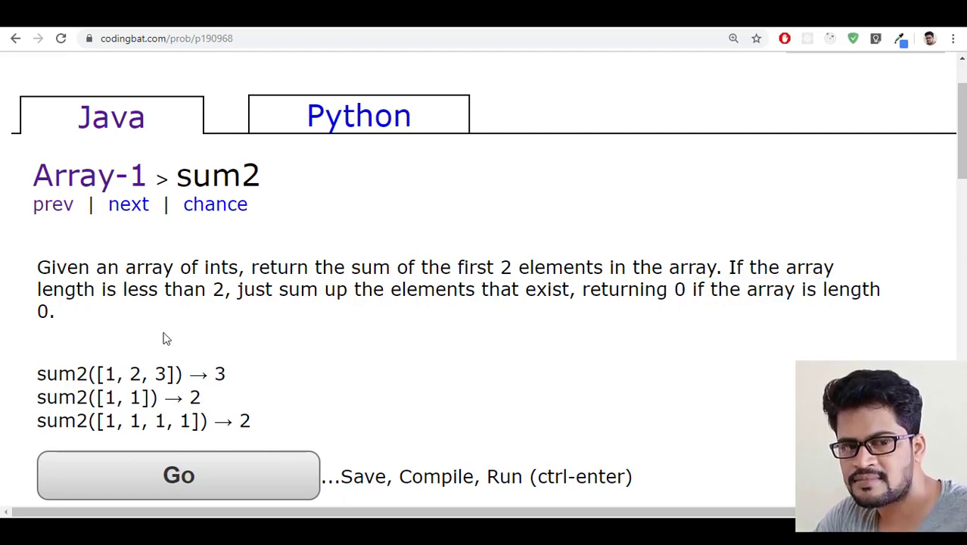
mouse_move(379, 387)
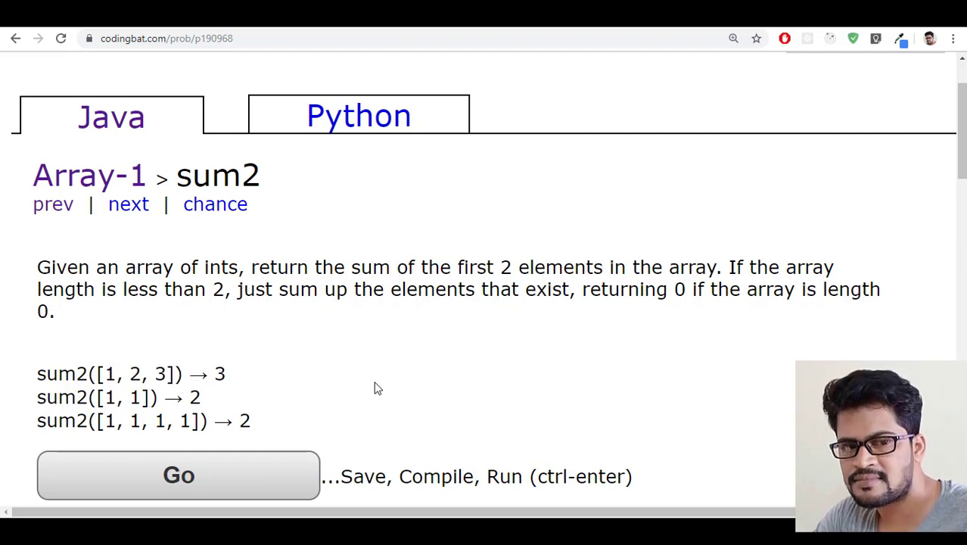
mouse_move(381, 382)
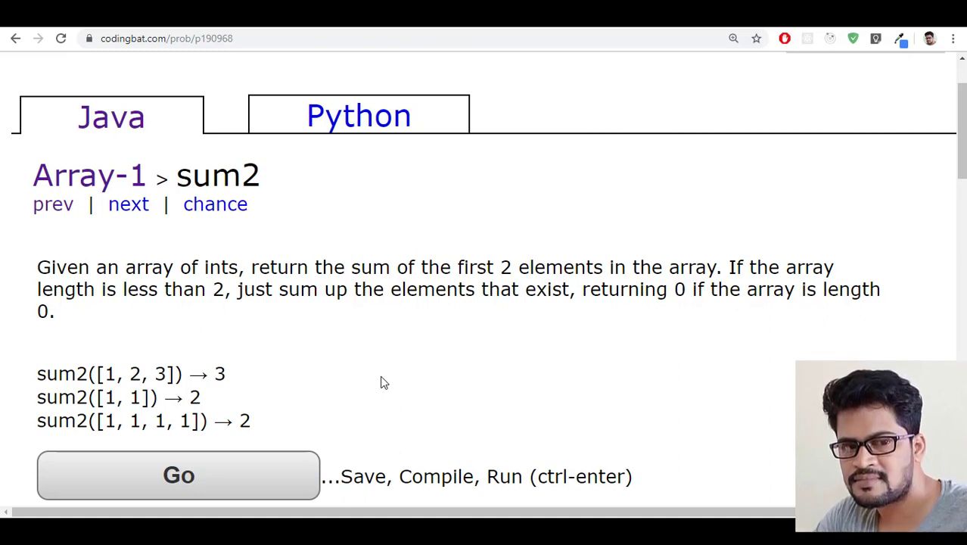
mouse_move(371, 379)
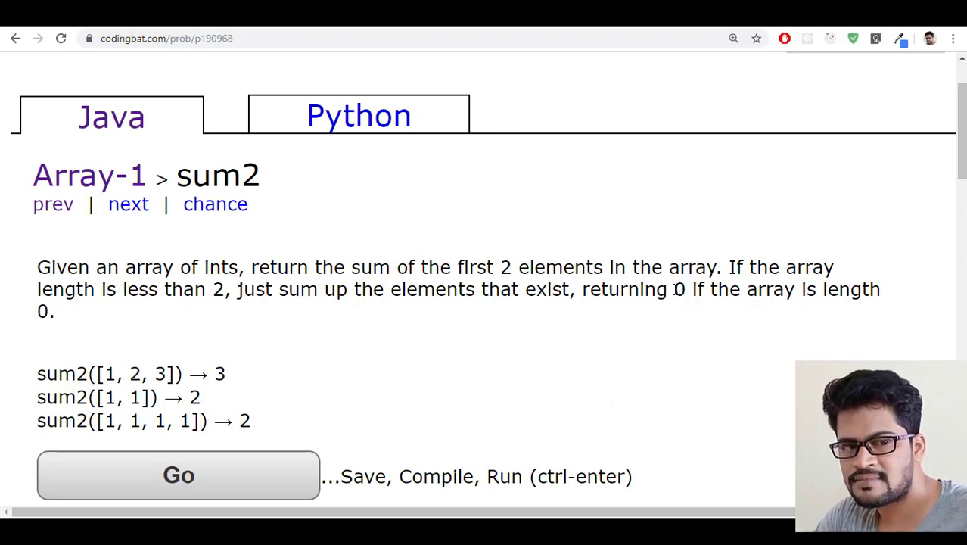
scroll("down", 3)
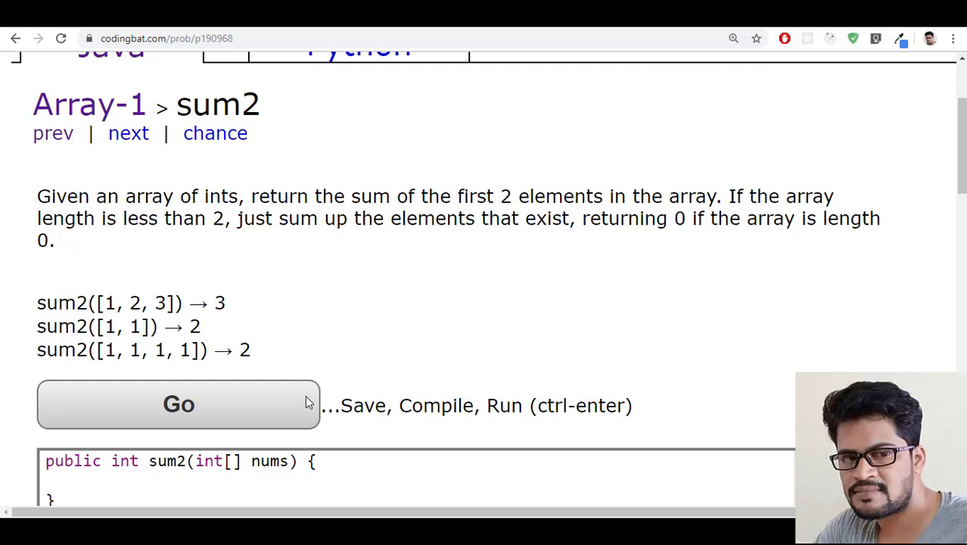
double_click(110, 302)
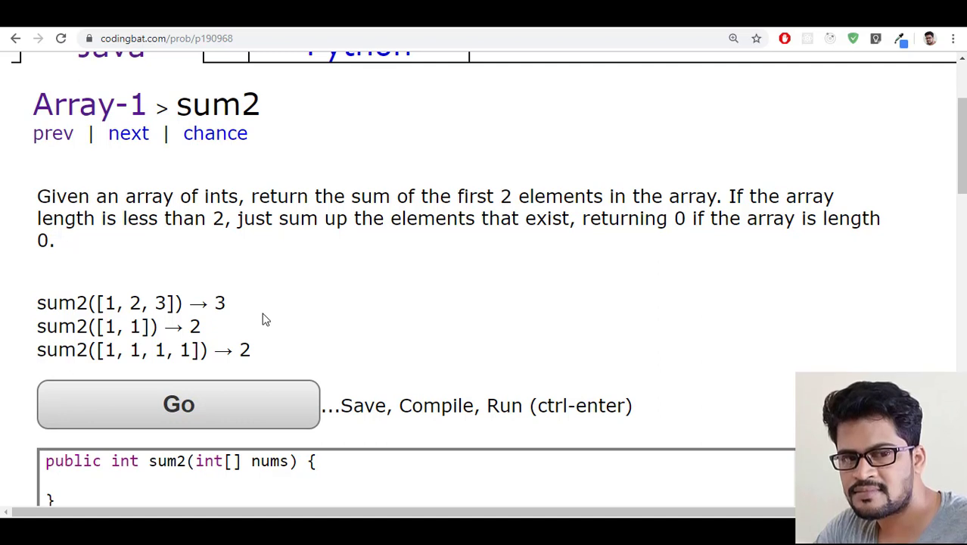
mouse_move(559, 260)
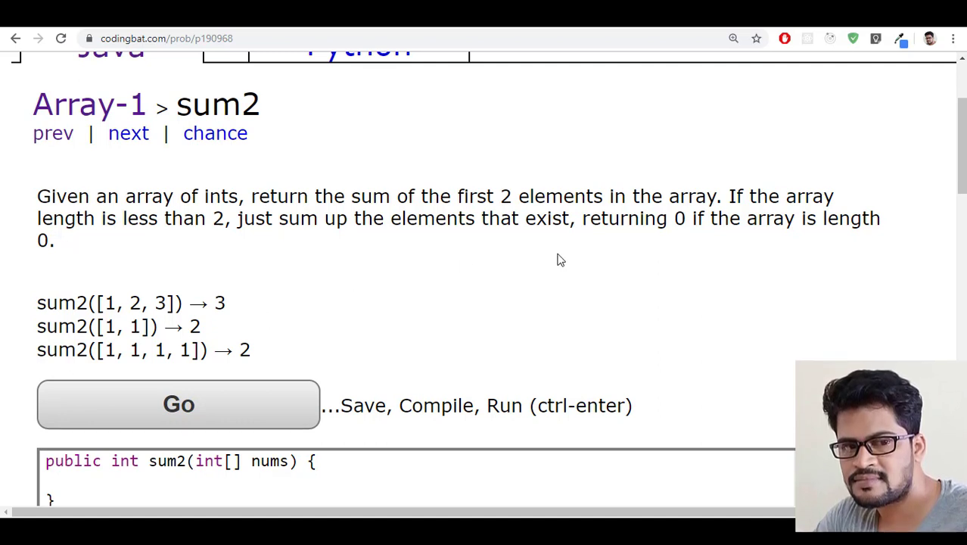
scroll("down", 3)
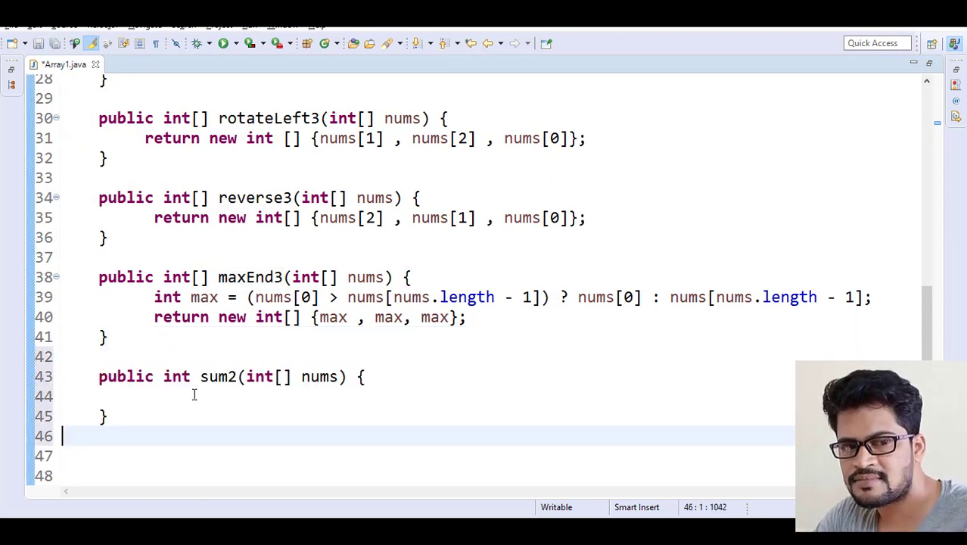
Write if(nums.length >= 2) { return nums[0] + nums[1]; } as the first branch of sum2.
type("if(nums.")
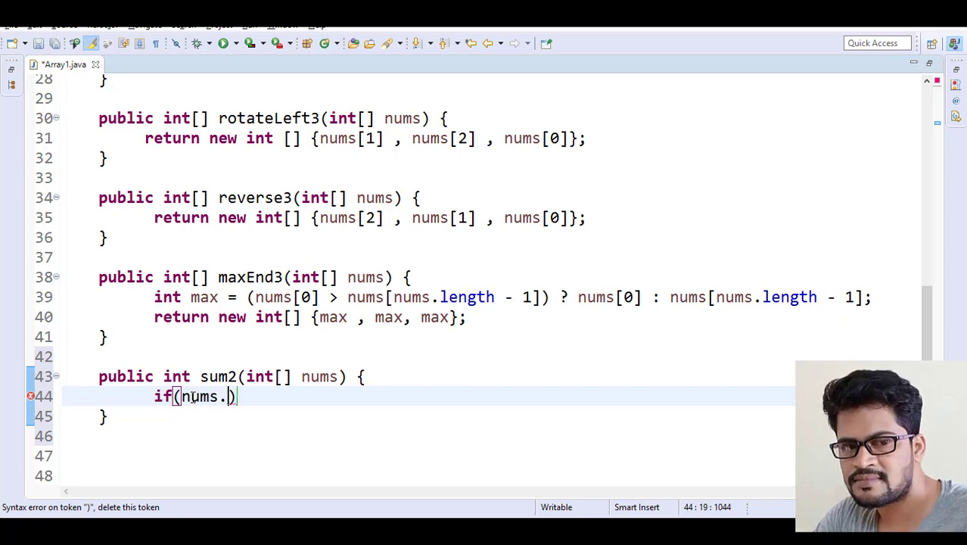
type("length >= 2")
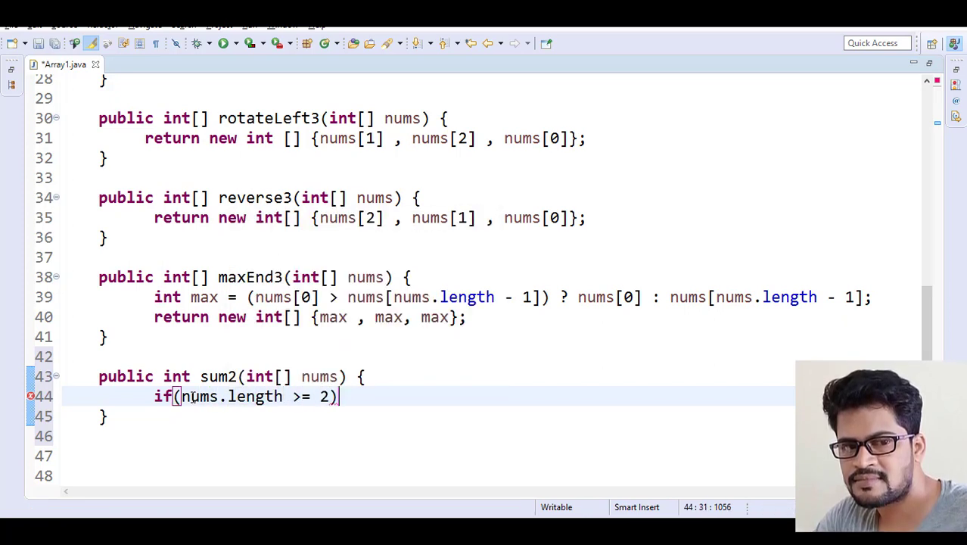
type("{")
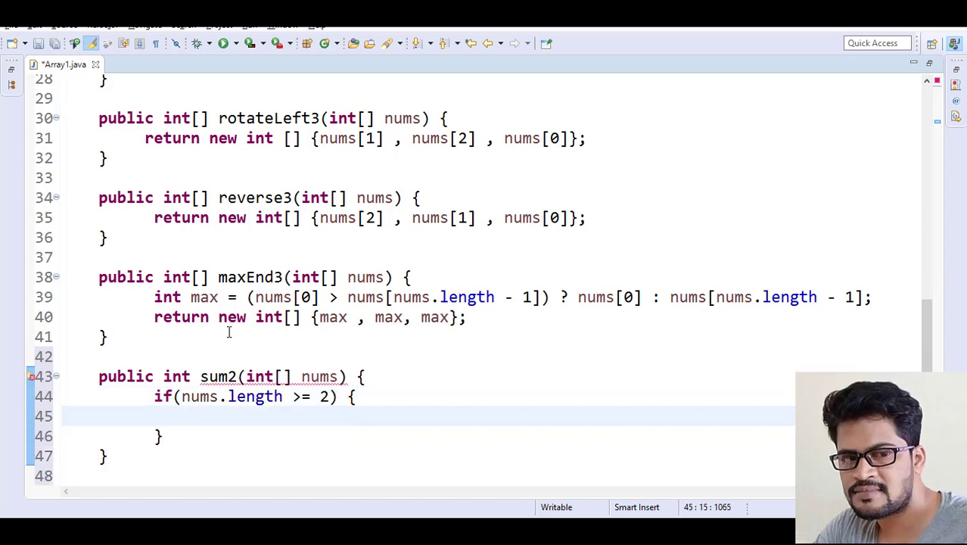
type("return")
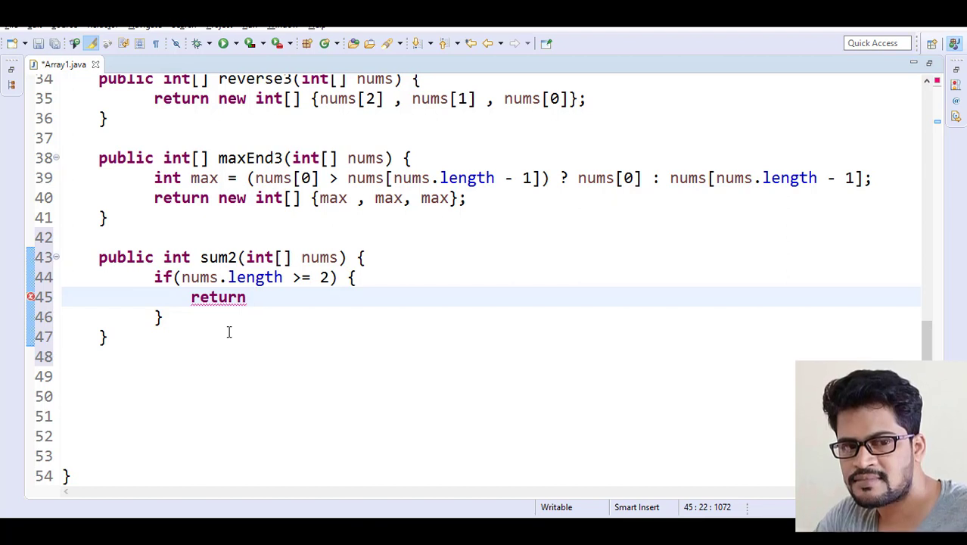
type("nums")
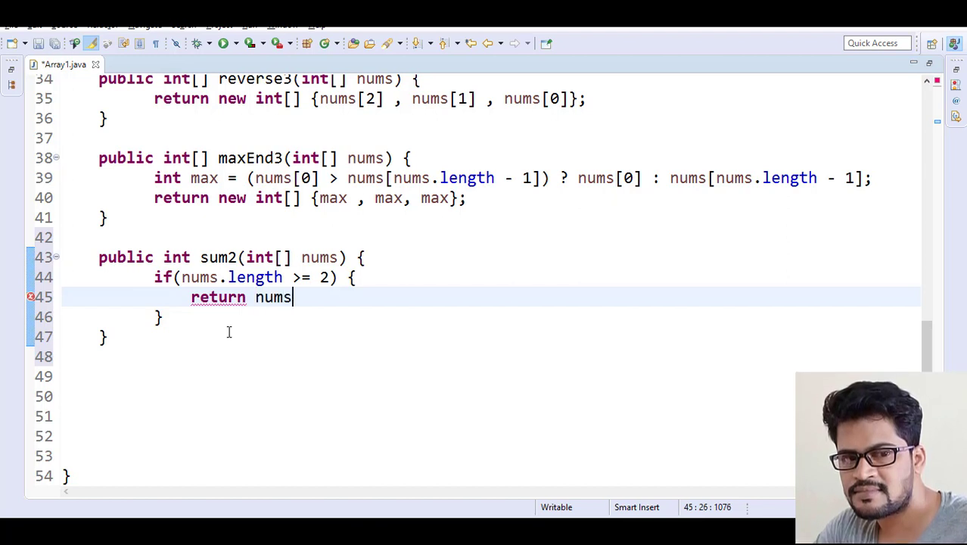
type("[0] +")
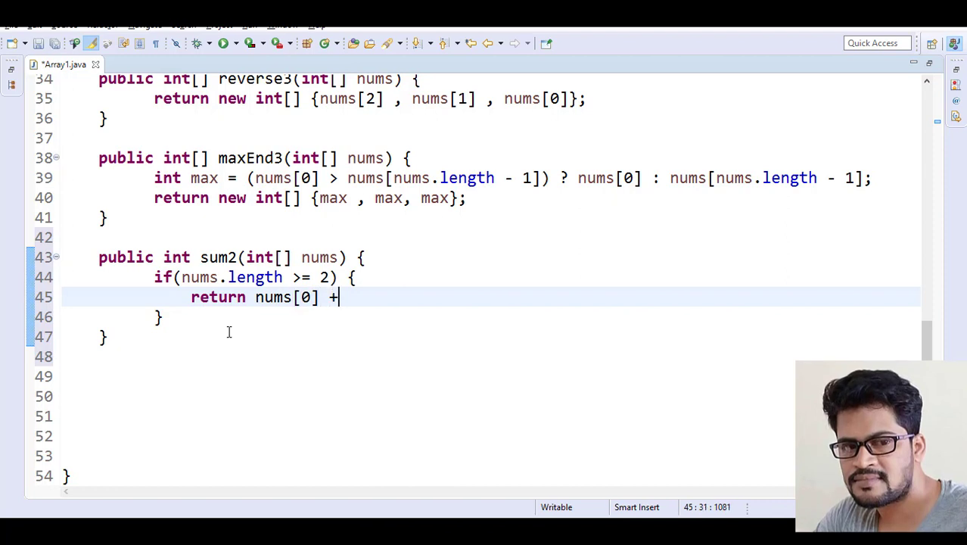
type("nums[1]")
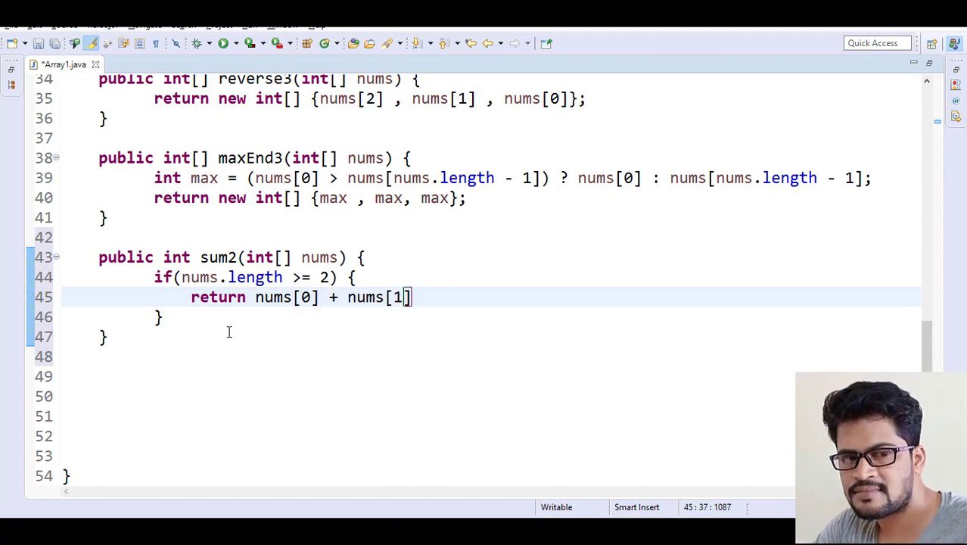
type(";")
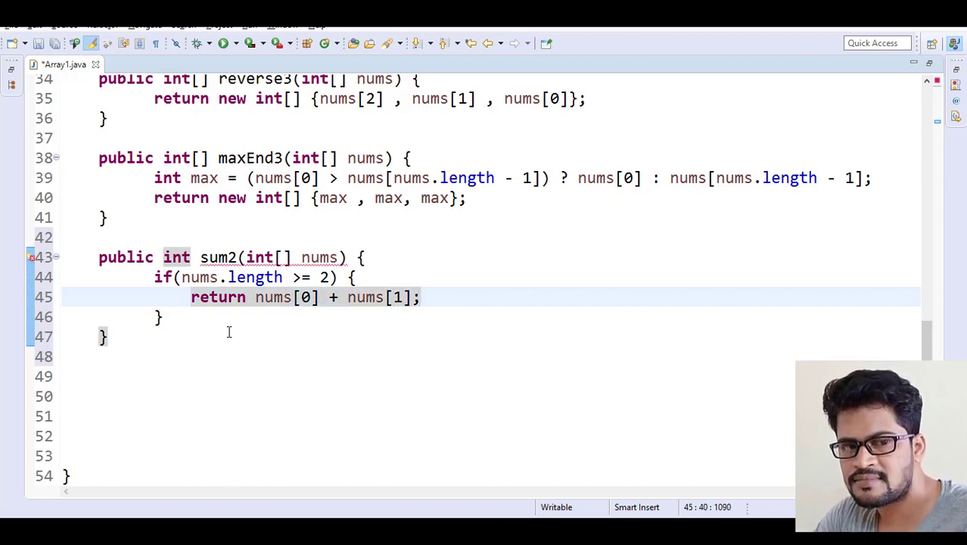
left_click(164, 316)
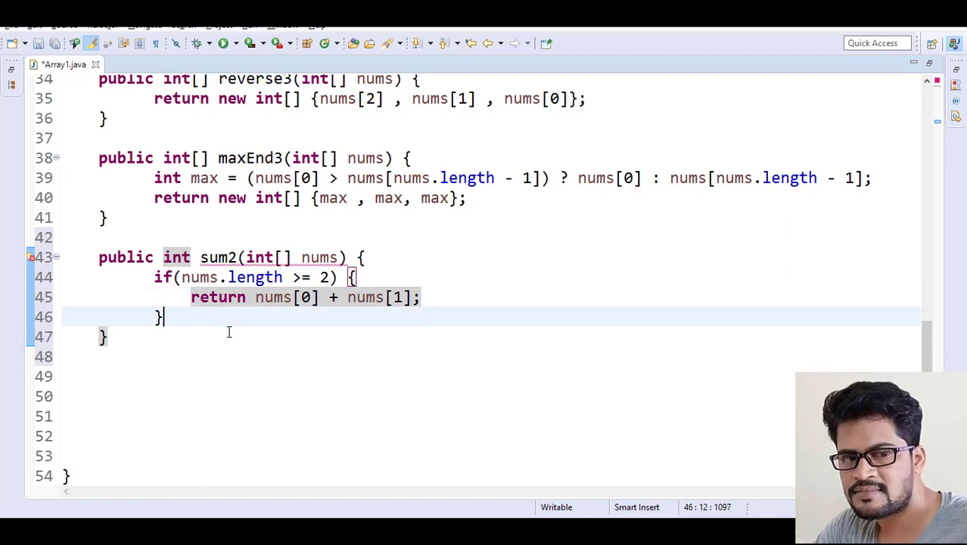
Add else if(nums.length == 1) { return nums[0]; } followed by an empty else block.
type("else if(")
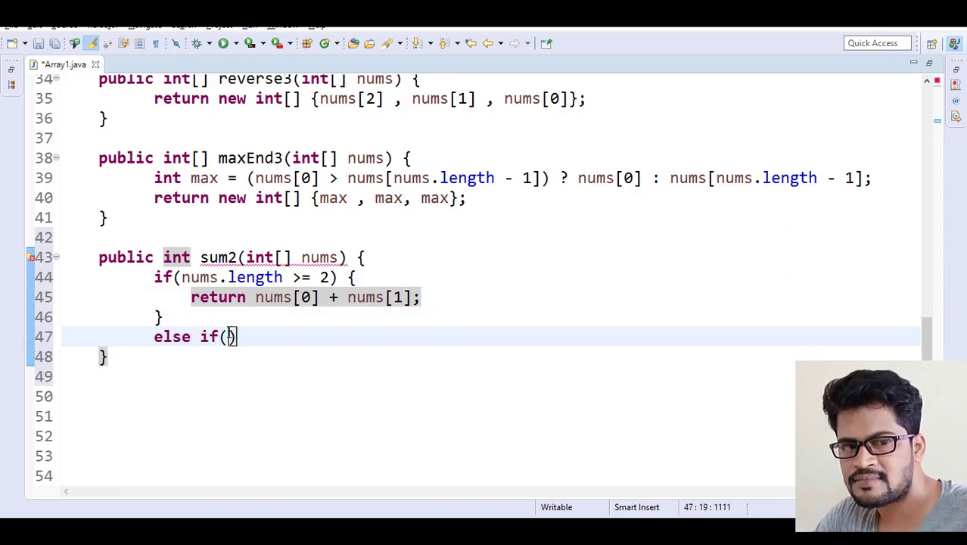
type("nums.length")
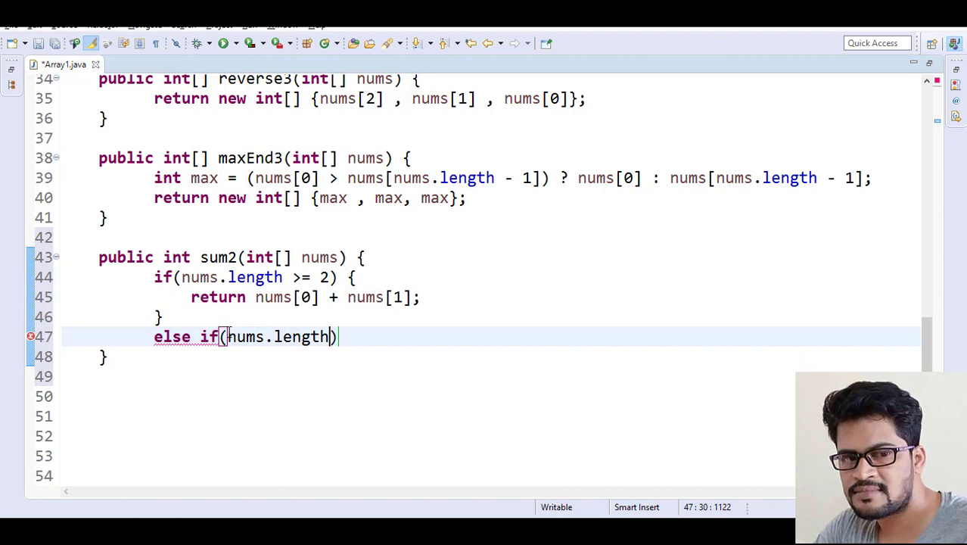
type("== 1")
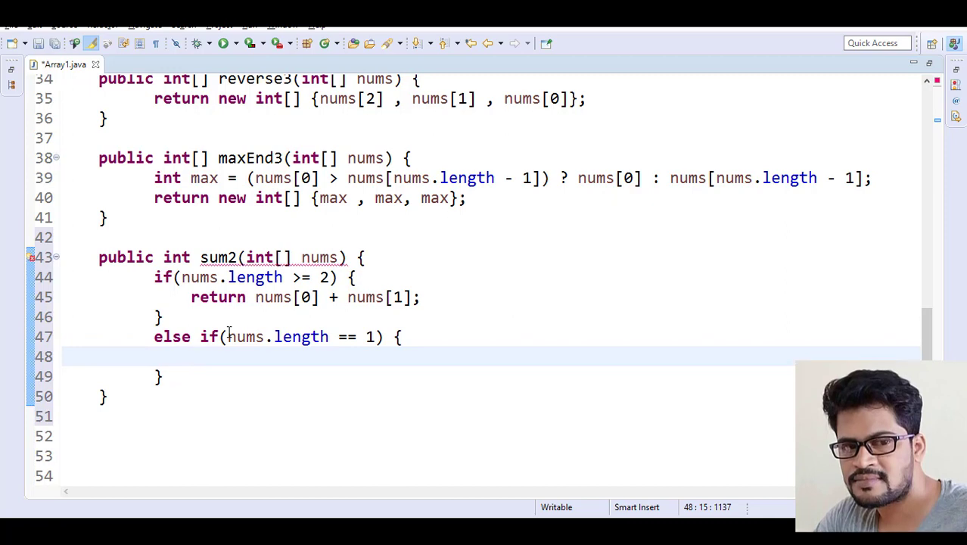
type("return")
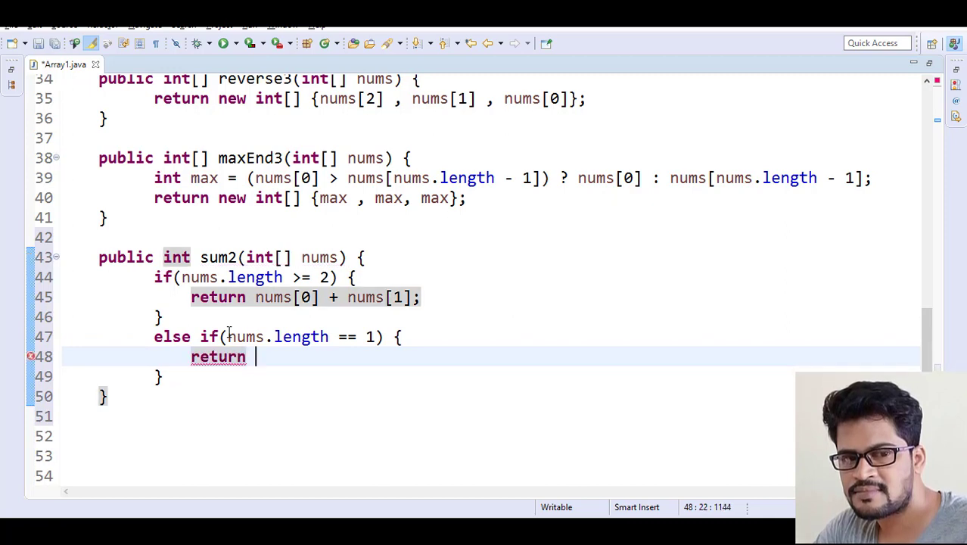
type("nums[]")
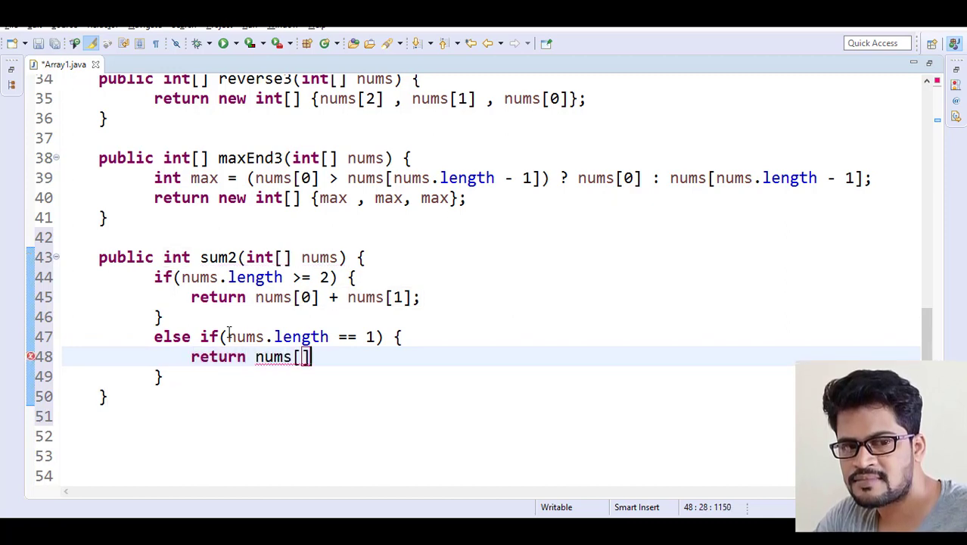
key("Left")
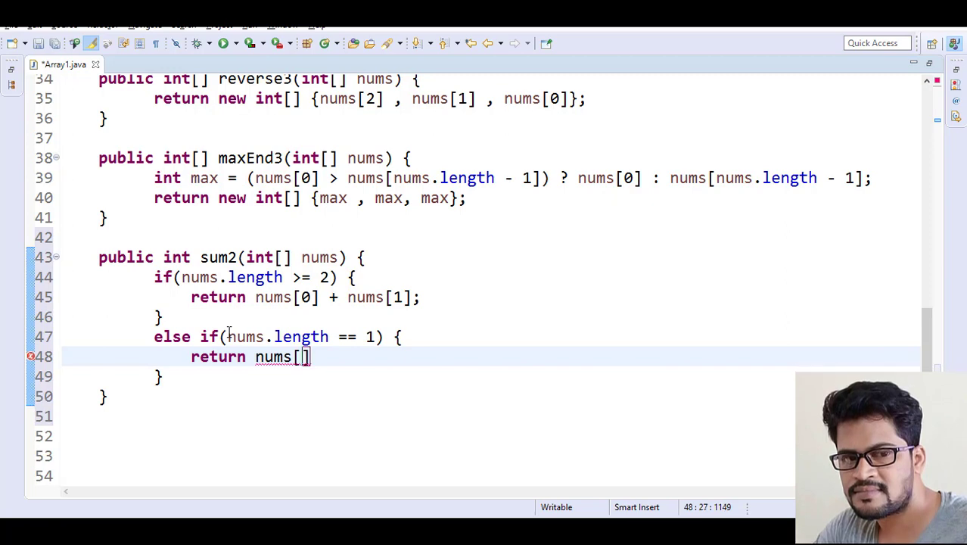
type("0")
type("else {")
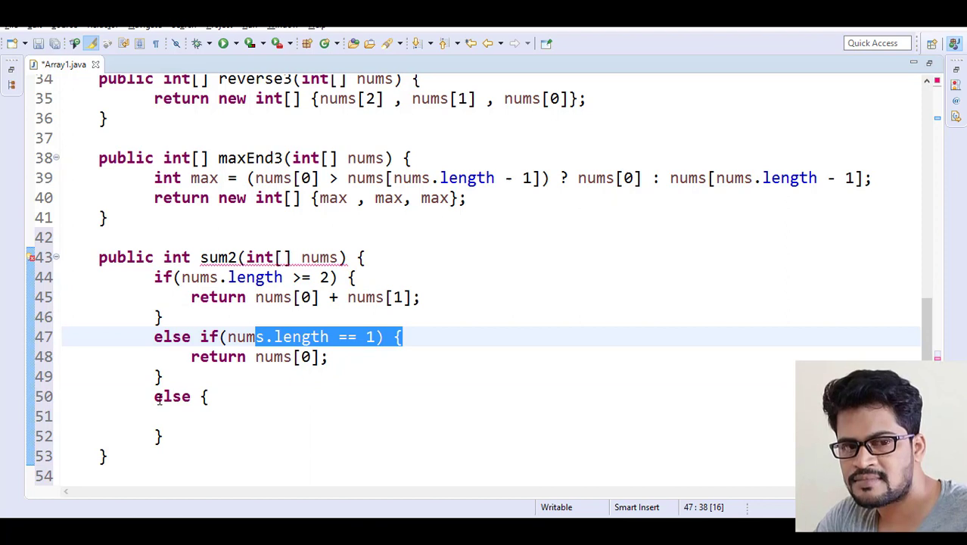
Make the else branch return 0, completing the sum2 method.
left_click(229, 416)
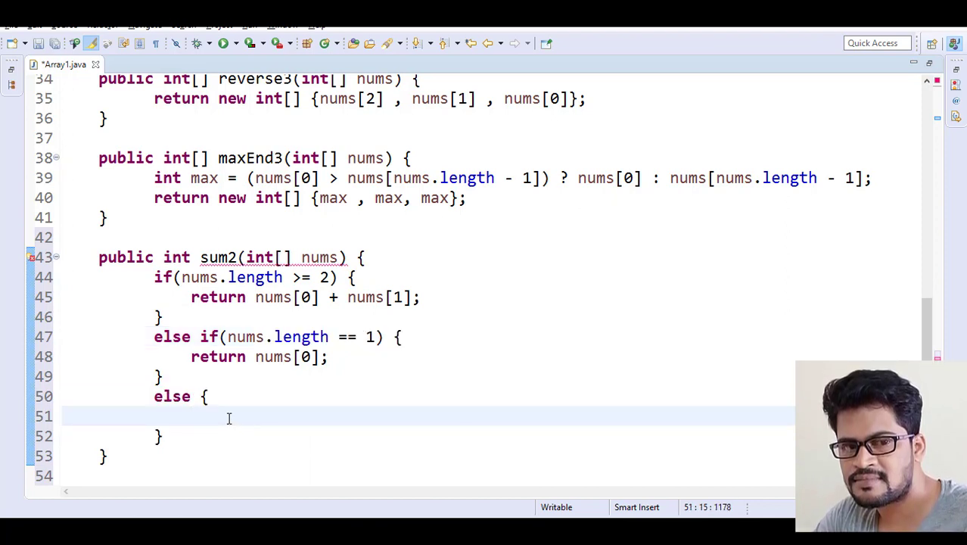
type("return")
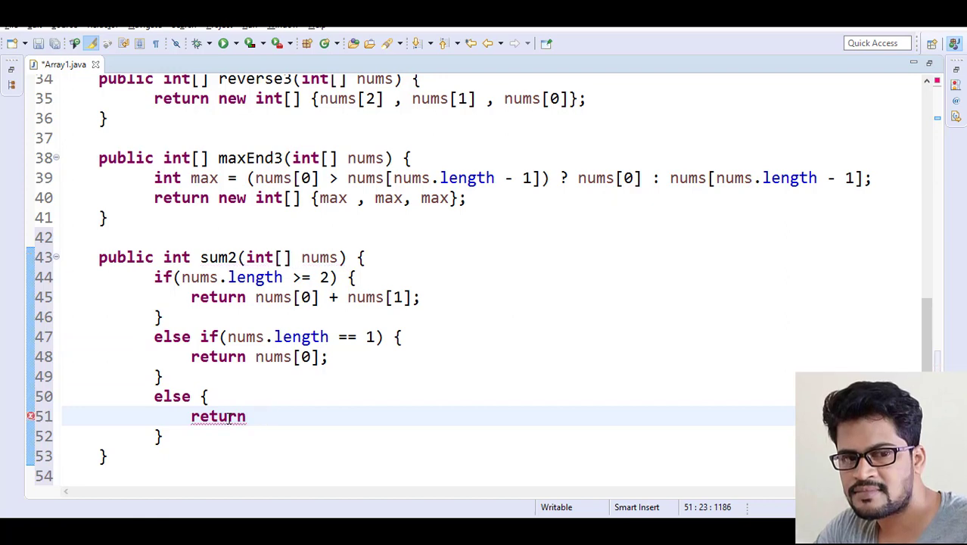
type("0;")
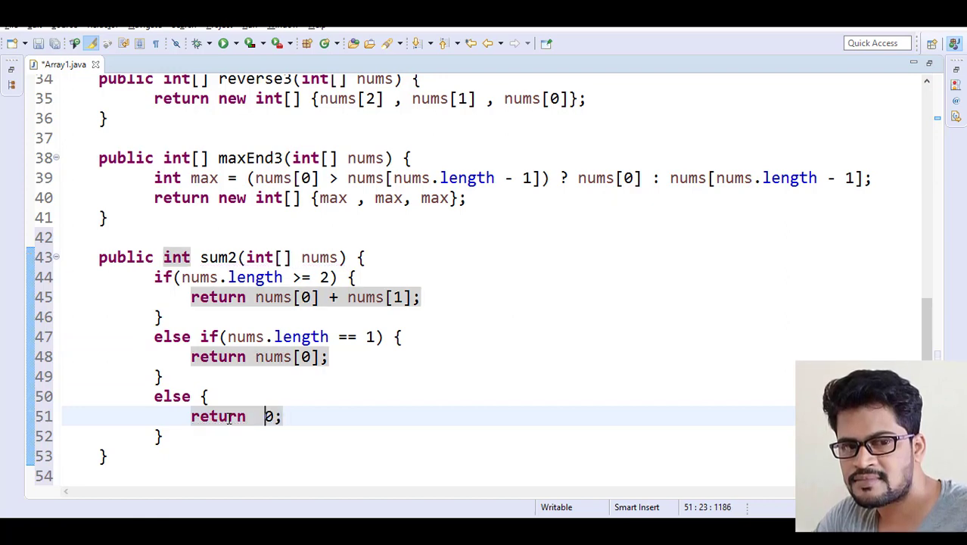
left_click(297, 454)
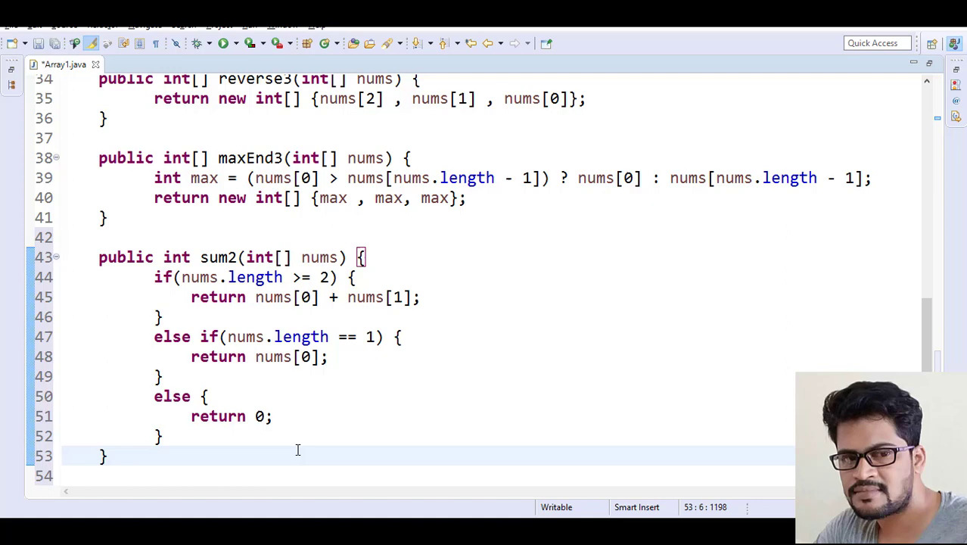
Select and copy the whole if/else-if/else method body.
left_click_drag(153, 277, 163, 436)
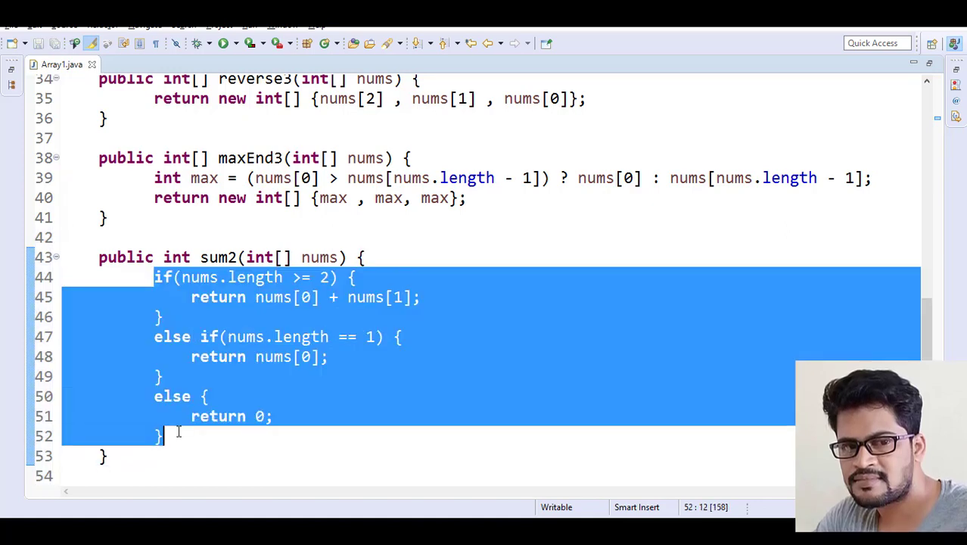
left_click(161, 436)
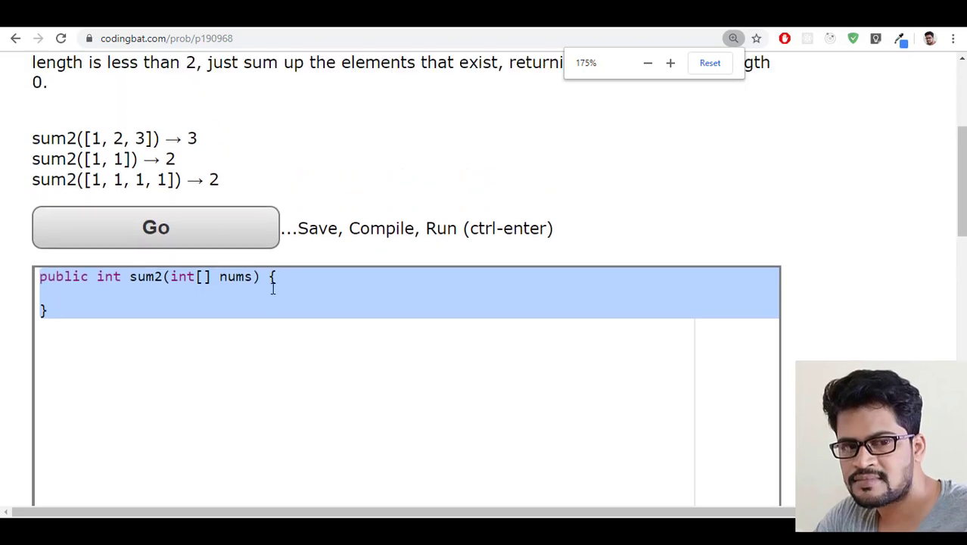
Paste the sum2 body into CodingBat and run it, getting all tests OK and All Correct.
left_click(648, 64)
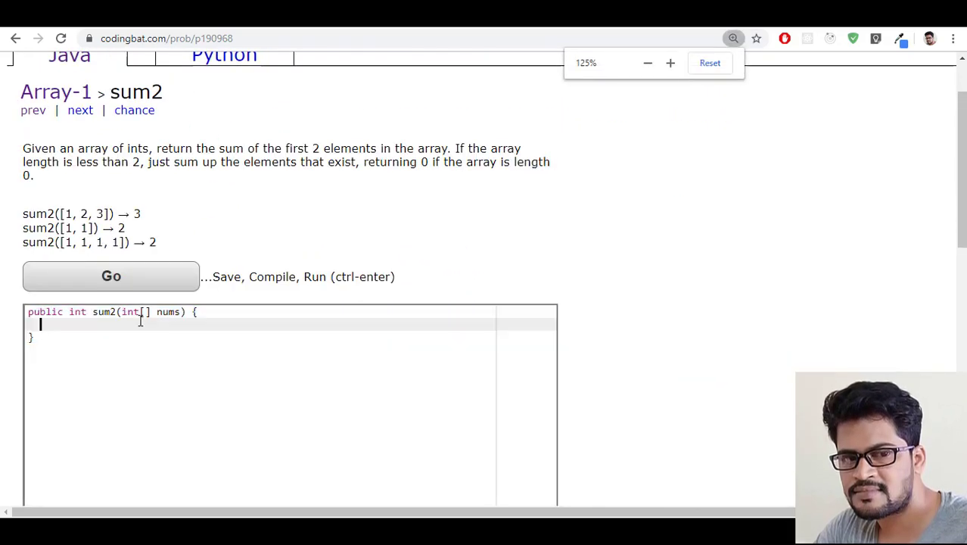
left_click(112, 275)
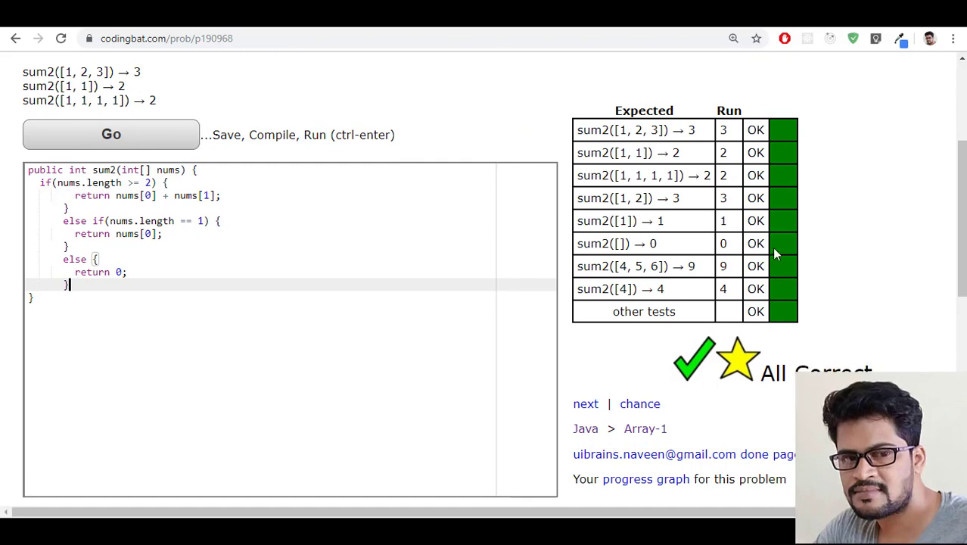
scroll("down", 3)
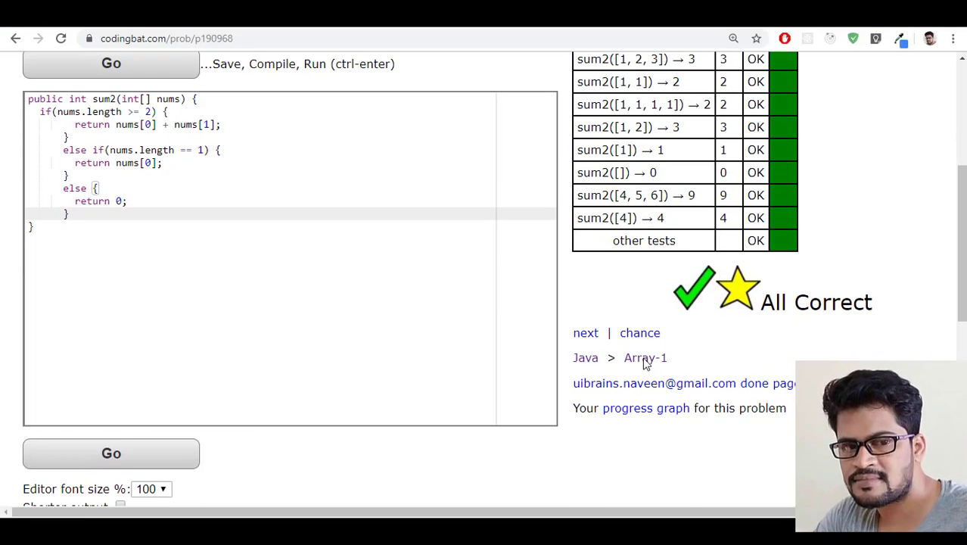